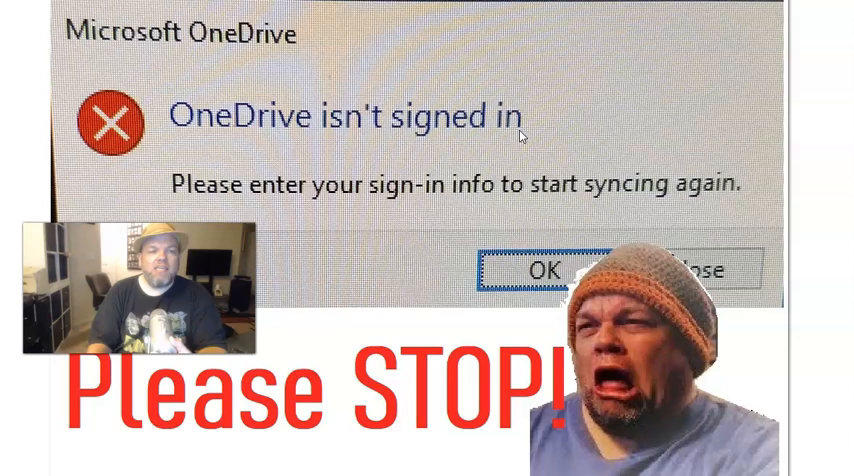
mouse_move(710, 140)
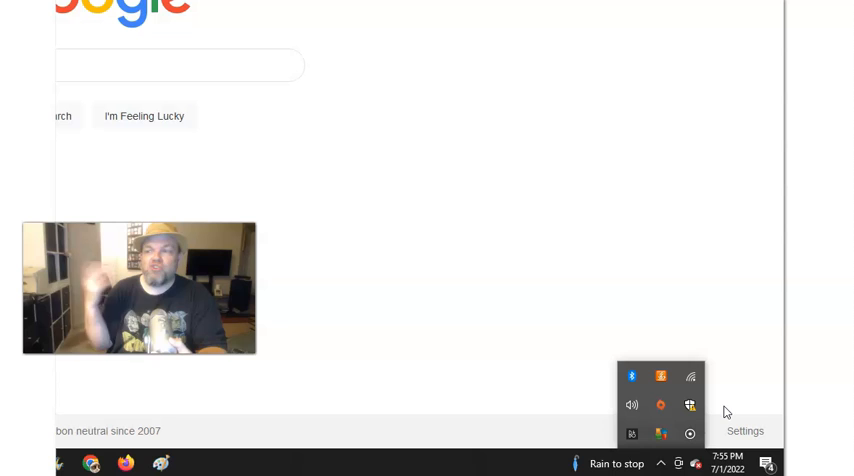
mouse_move(584, 392)
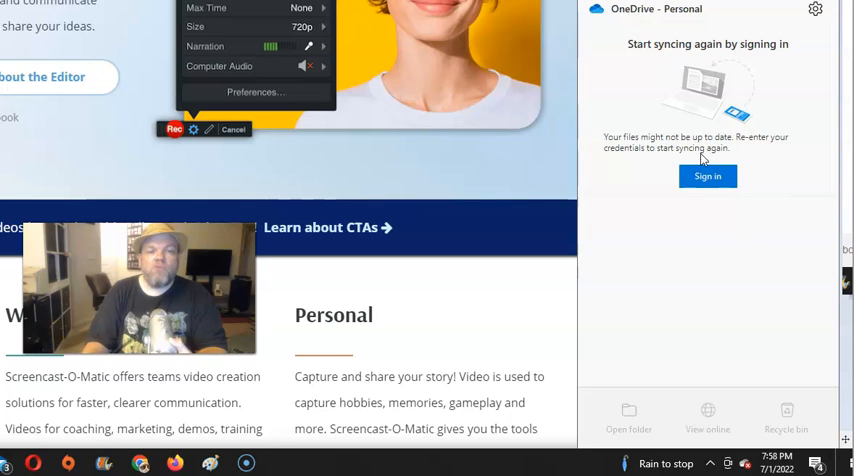
mouse_move(644, 128)
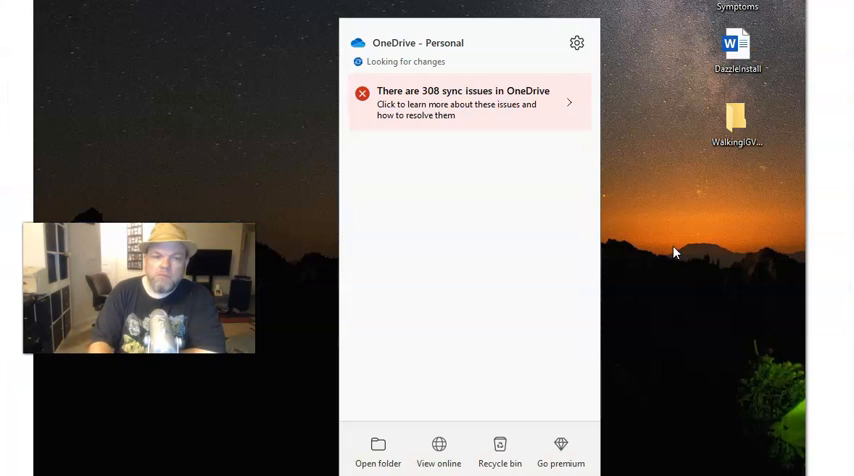
mouse_move(472, 110)
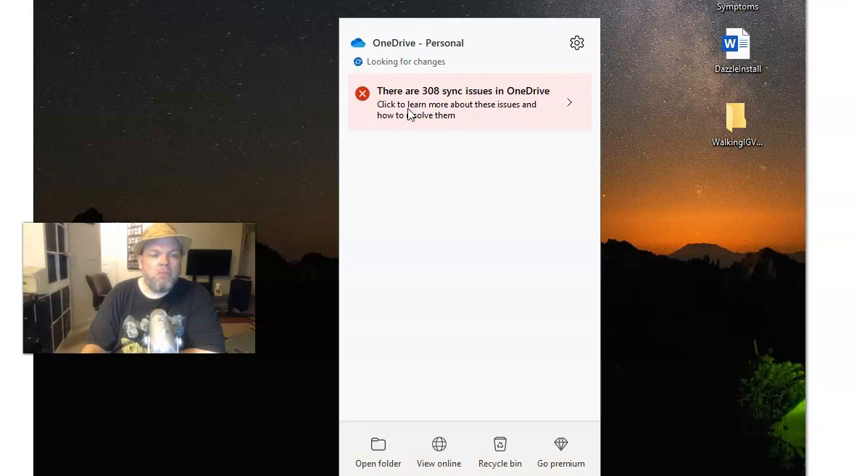
mouse_move(444, 214)
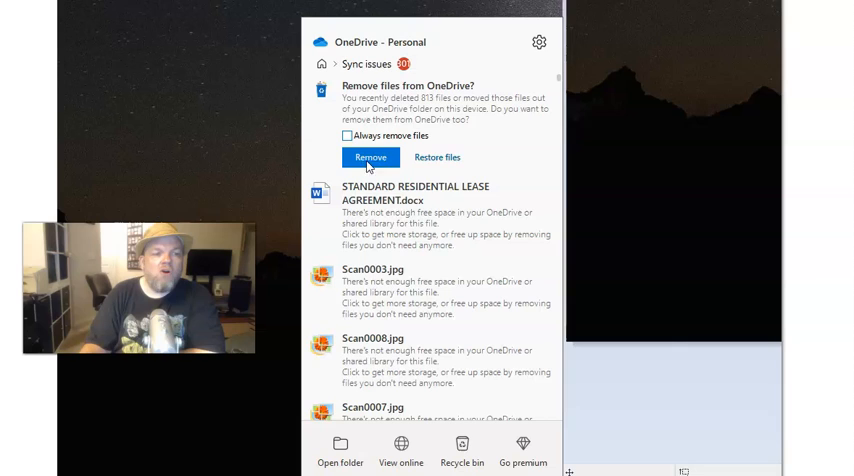
mouse_move(308, 276)
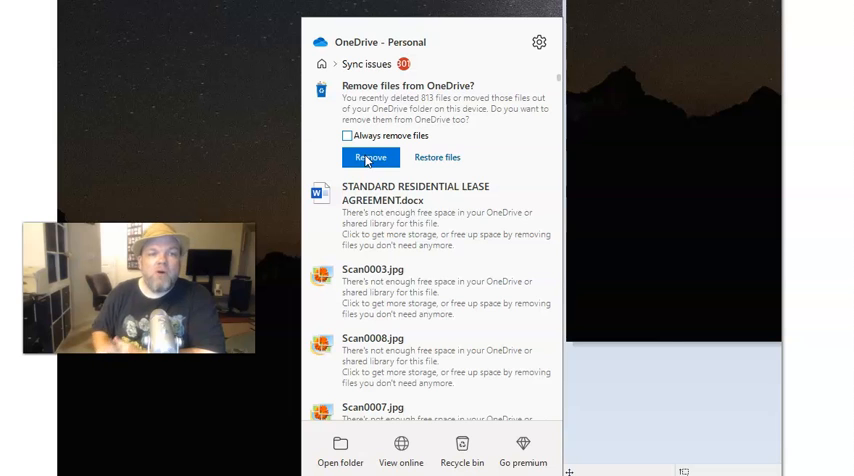
Confirm Remove so the files deleted from this PC are removed from OneDrive too.
click(370, 156)
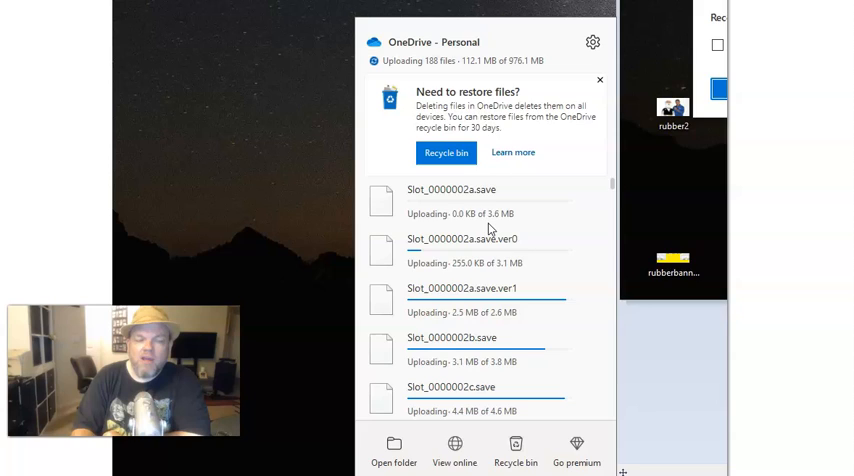
Bring up the Help & Settings menu with its pause-syncing options during upload.
click(592, 42)
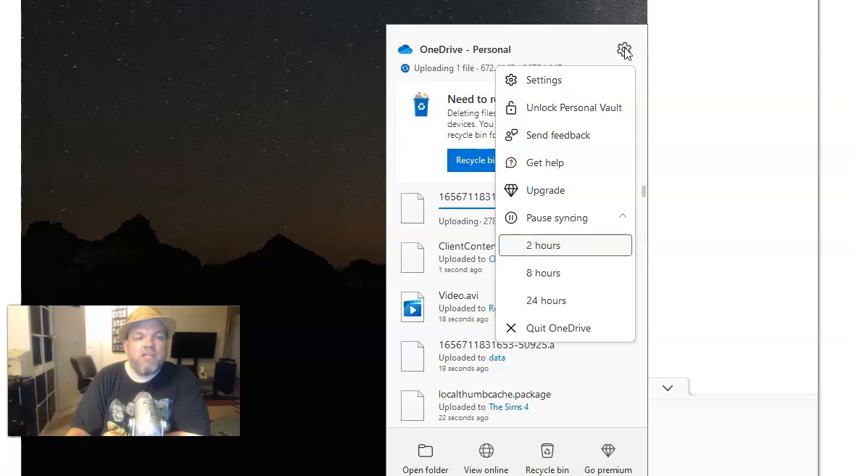
mouse_move(576, 228)
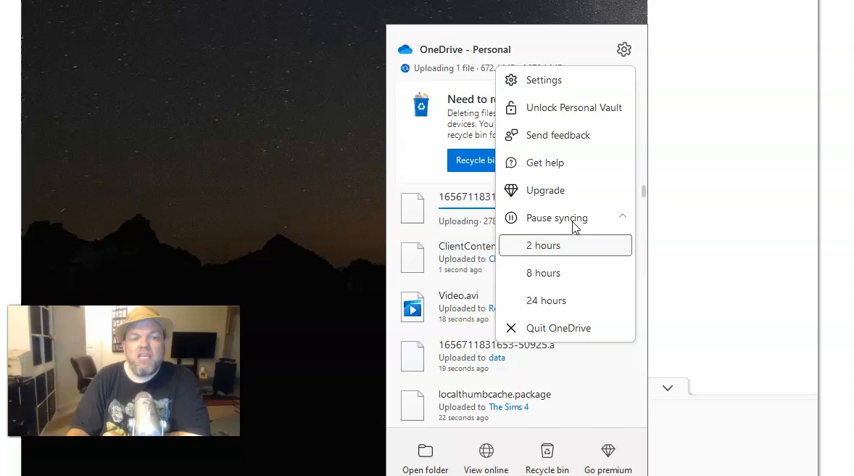
mouse_move(550, 308)
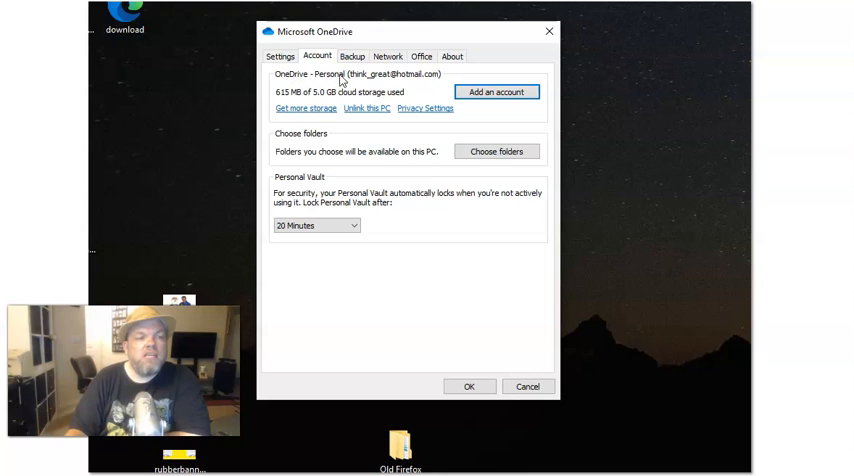
mouse_move(352, 132)
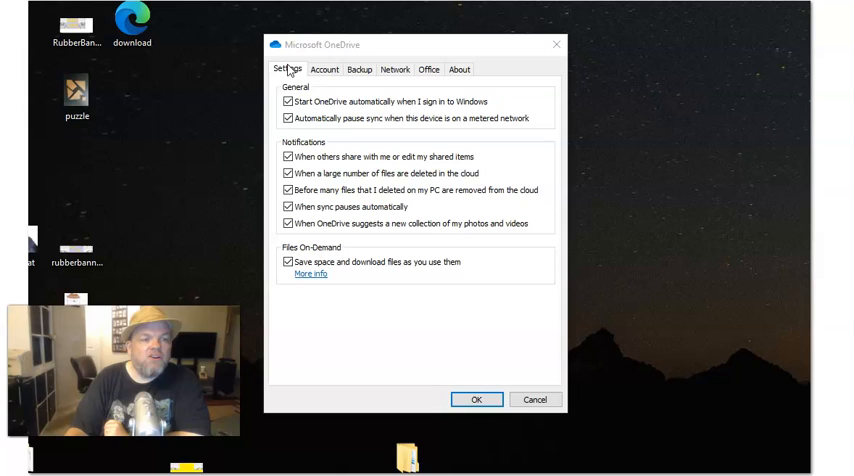
mouse_move(262, 90)
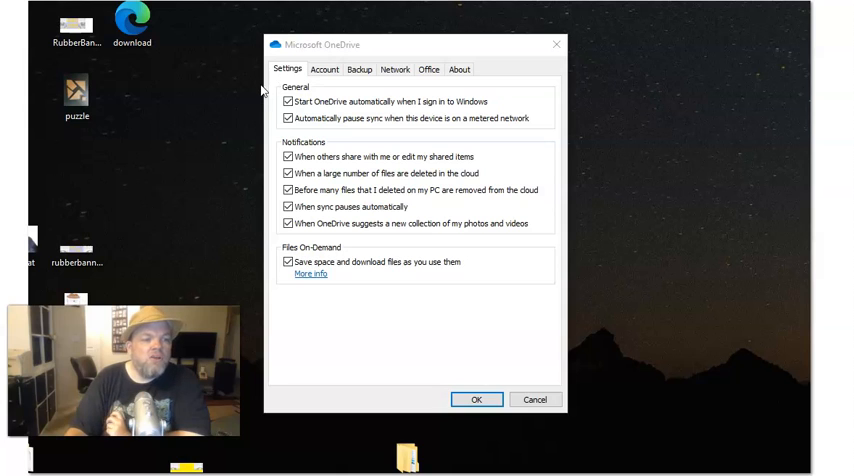